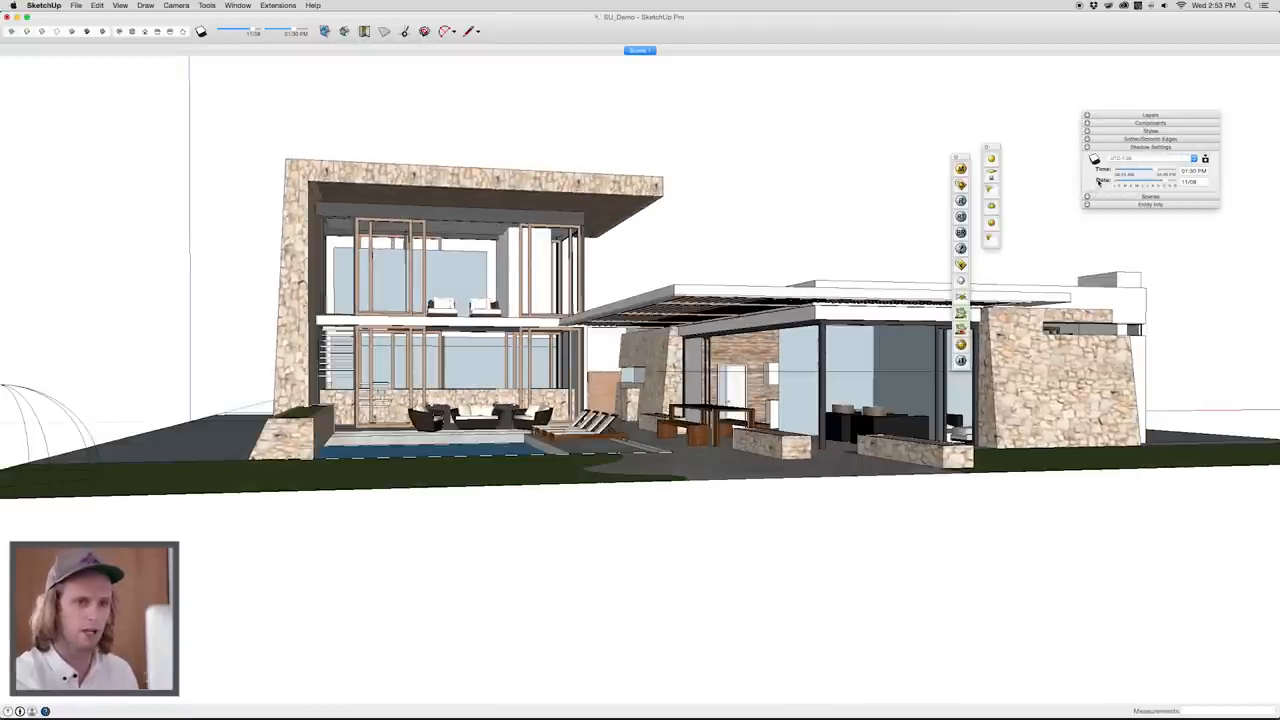
Step: Collapse the Shadow Settings tray panel to hide the sun and shadow controls
click(1092, 160)
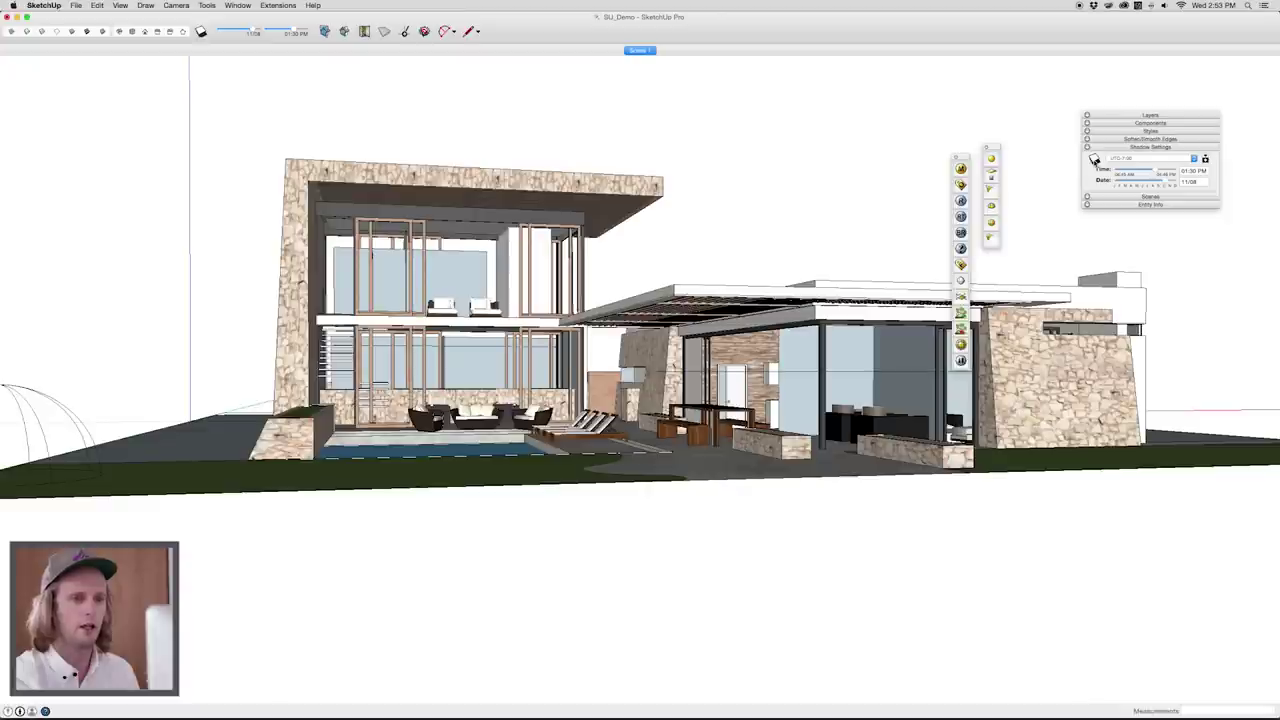
click(1086, 148)
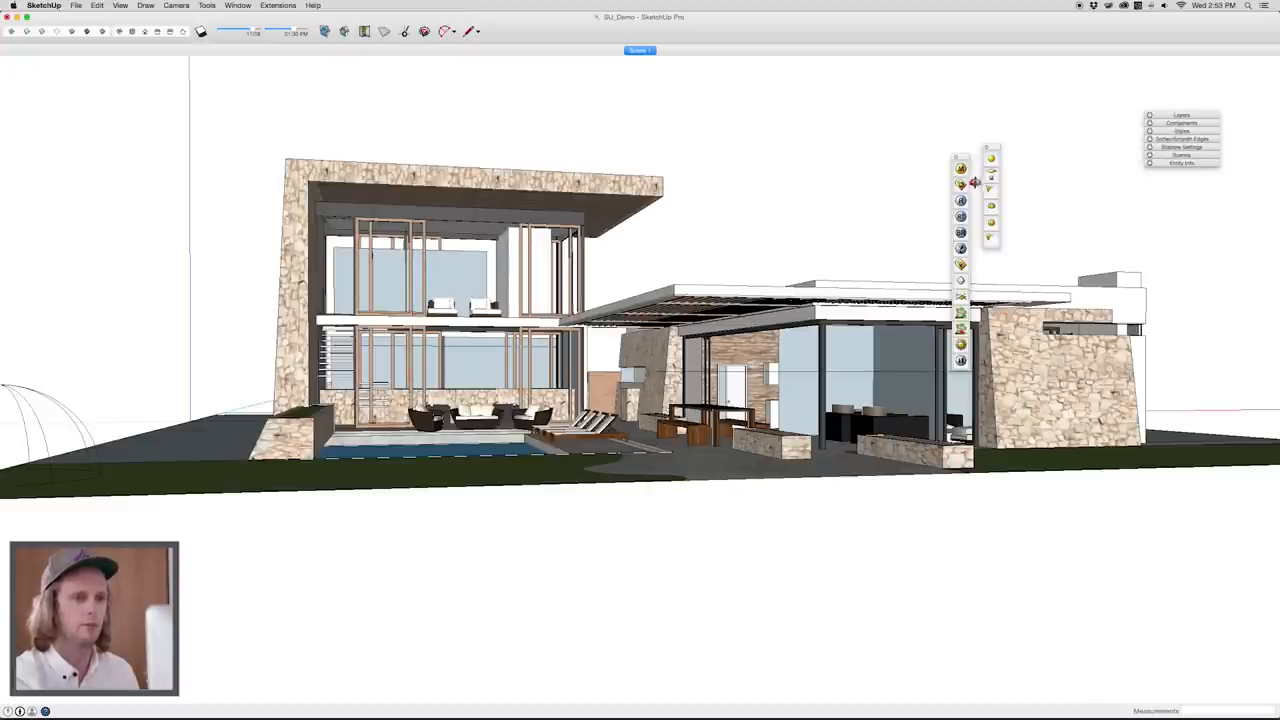
mouse_move(959, 216)
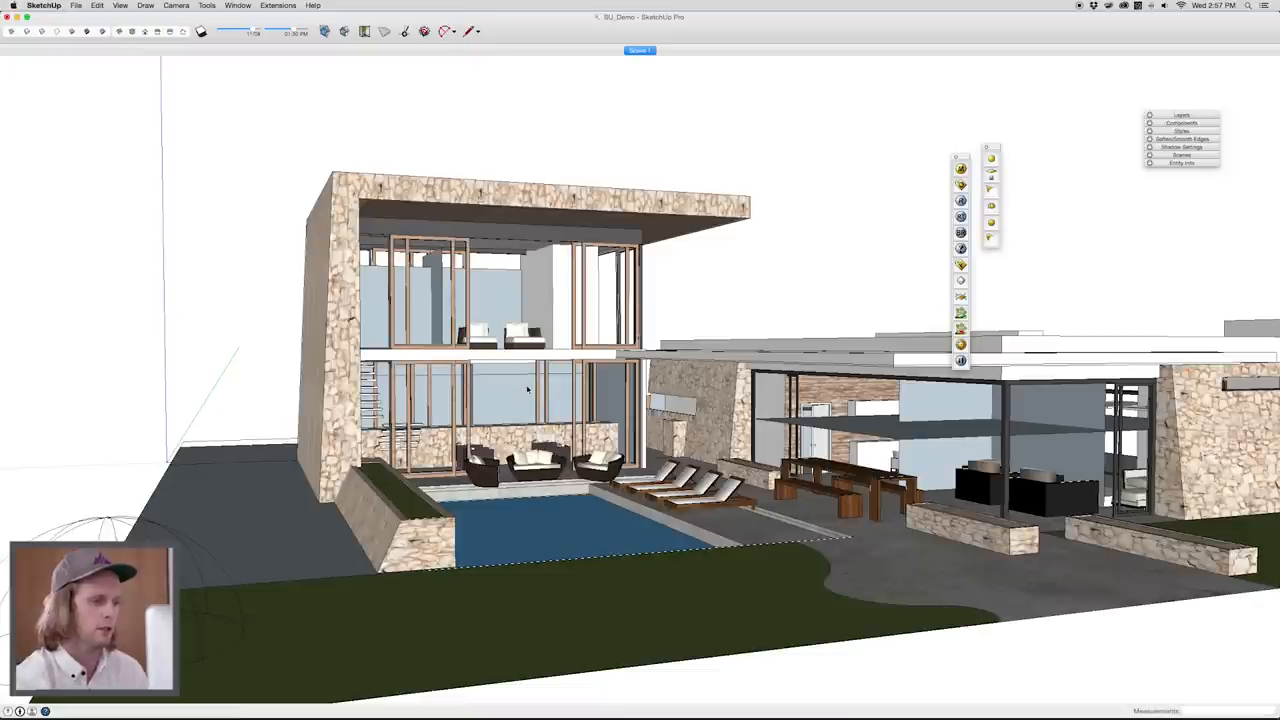
mouse_move(594, 544)
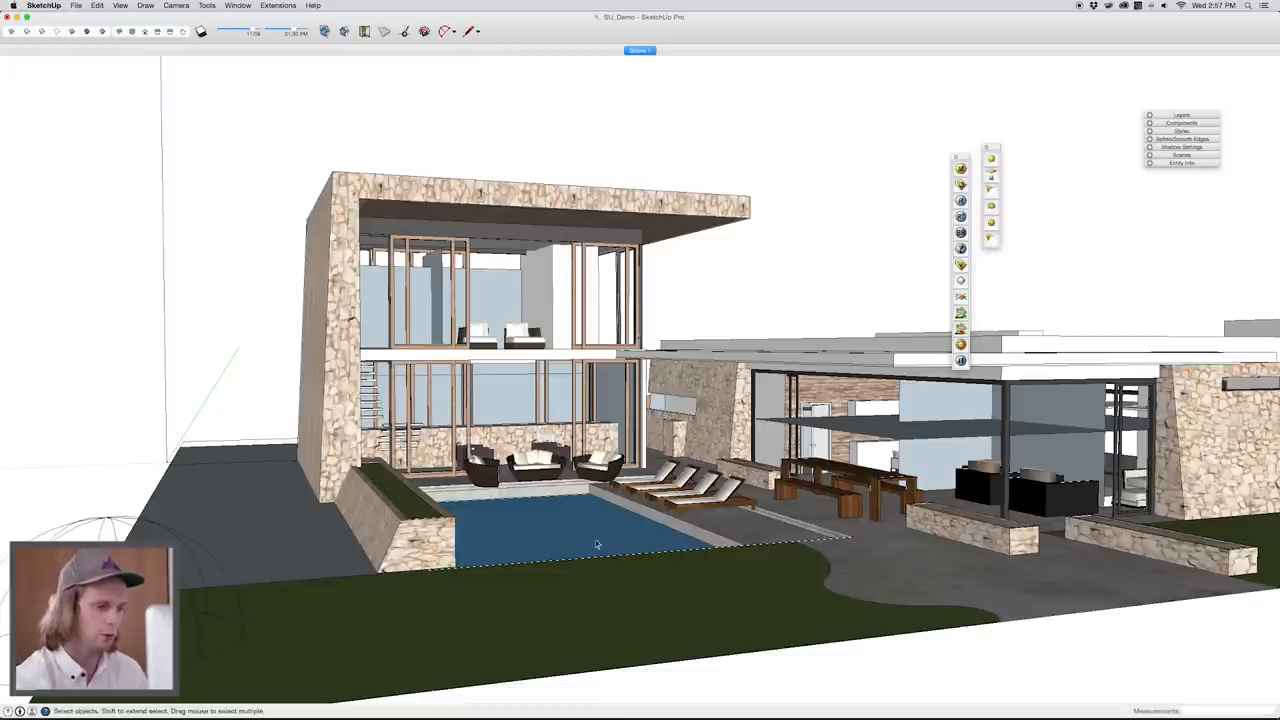
mouse_move(534, 532)
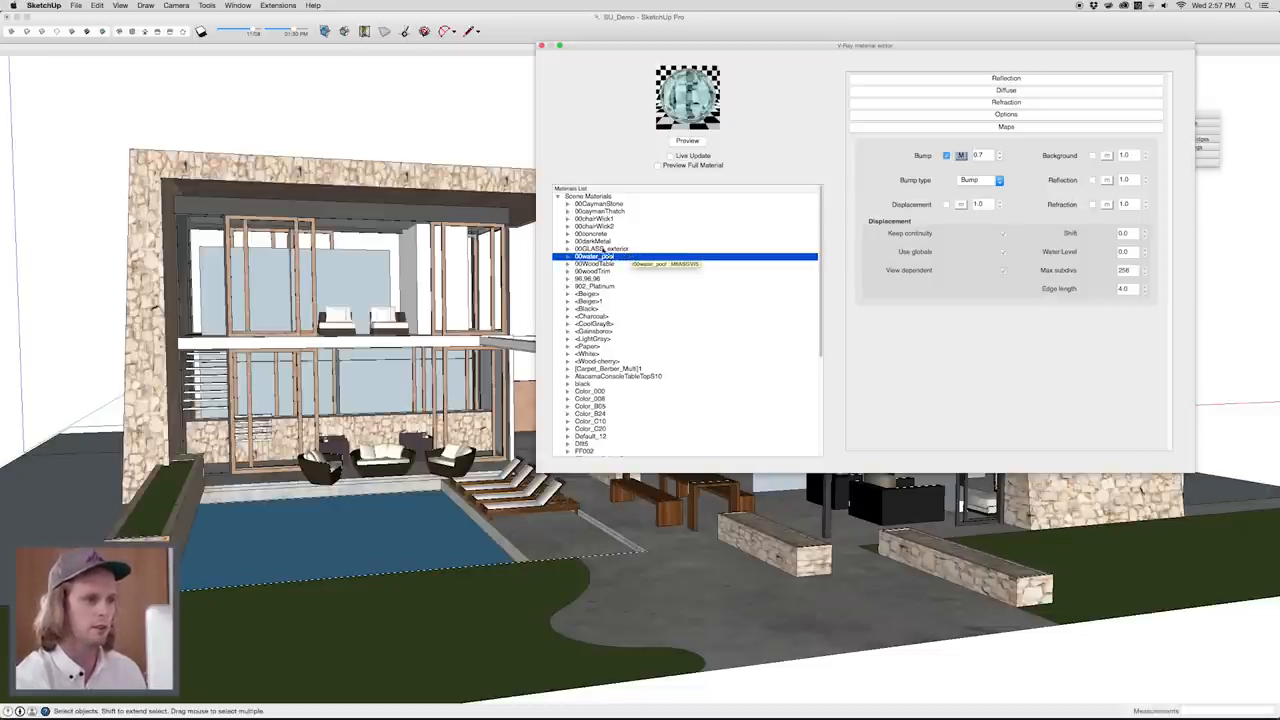
Step: Inspect the 00GLASS_exterior and then the 00darkMetal materials in the V-Ray Materials List
click(603, 248)
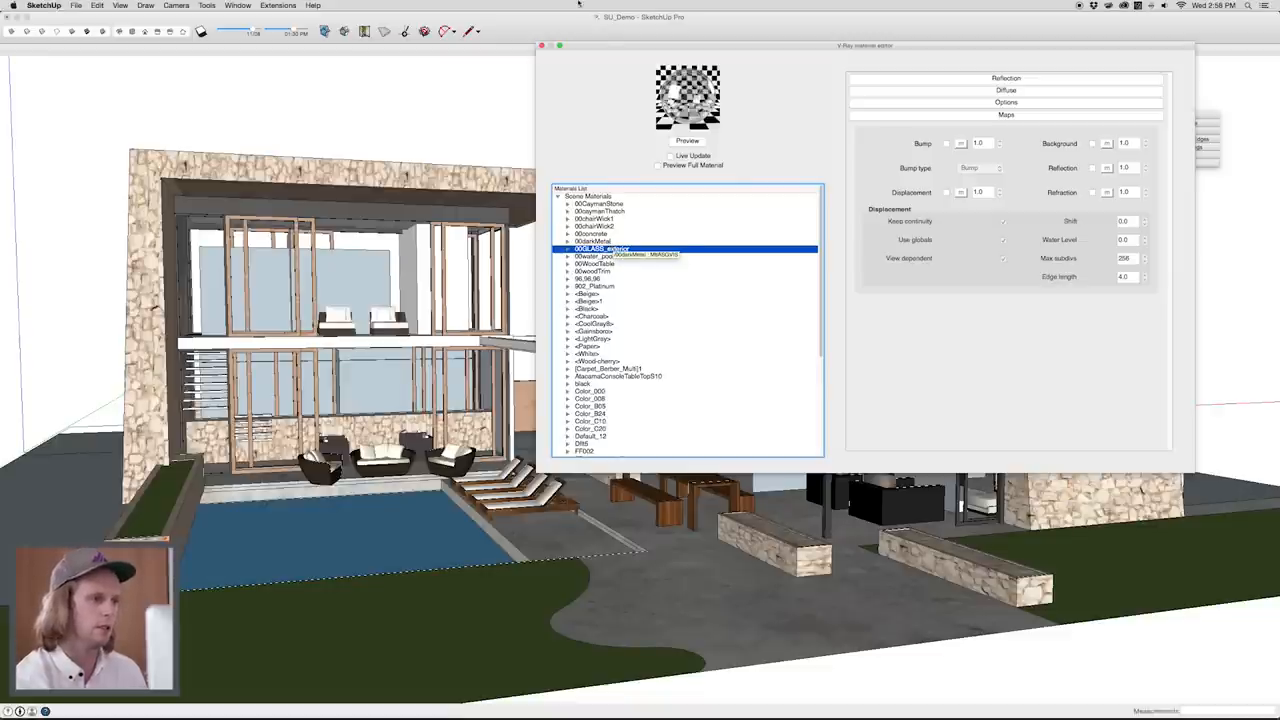
click(593, 240)
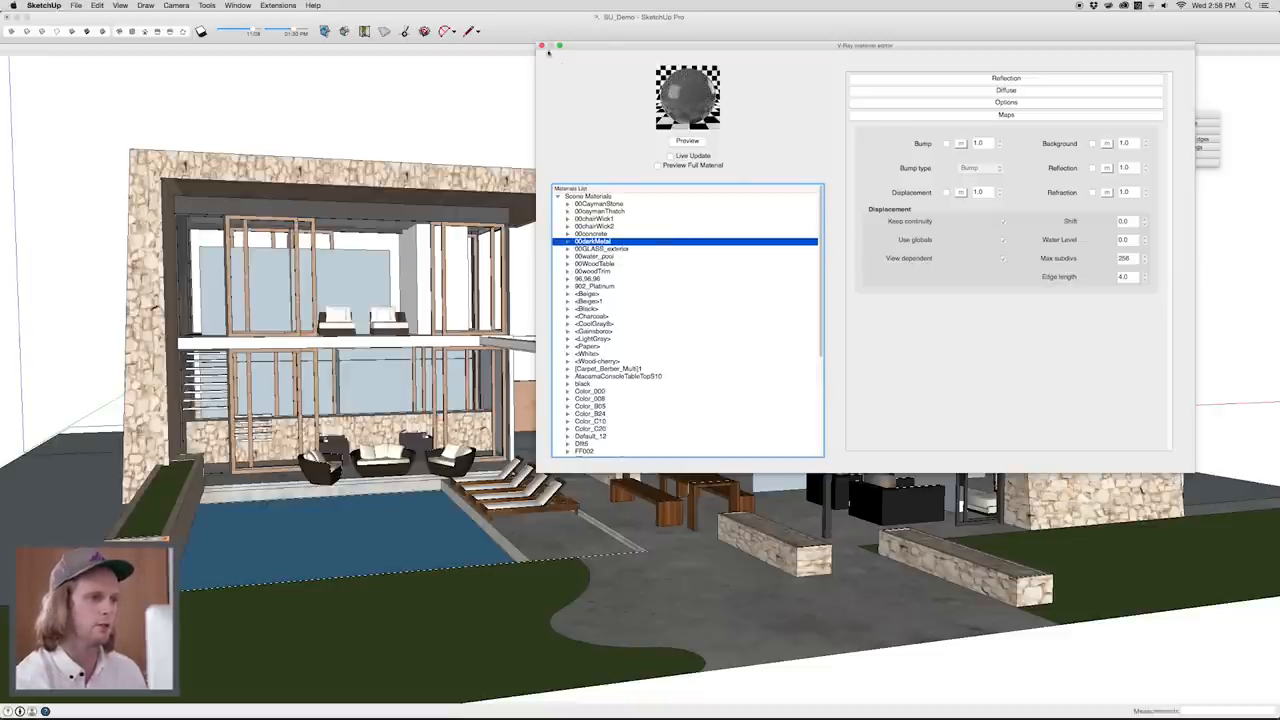
Step: Close the V-Ray Material Editor window
click(537, 46)
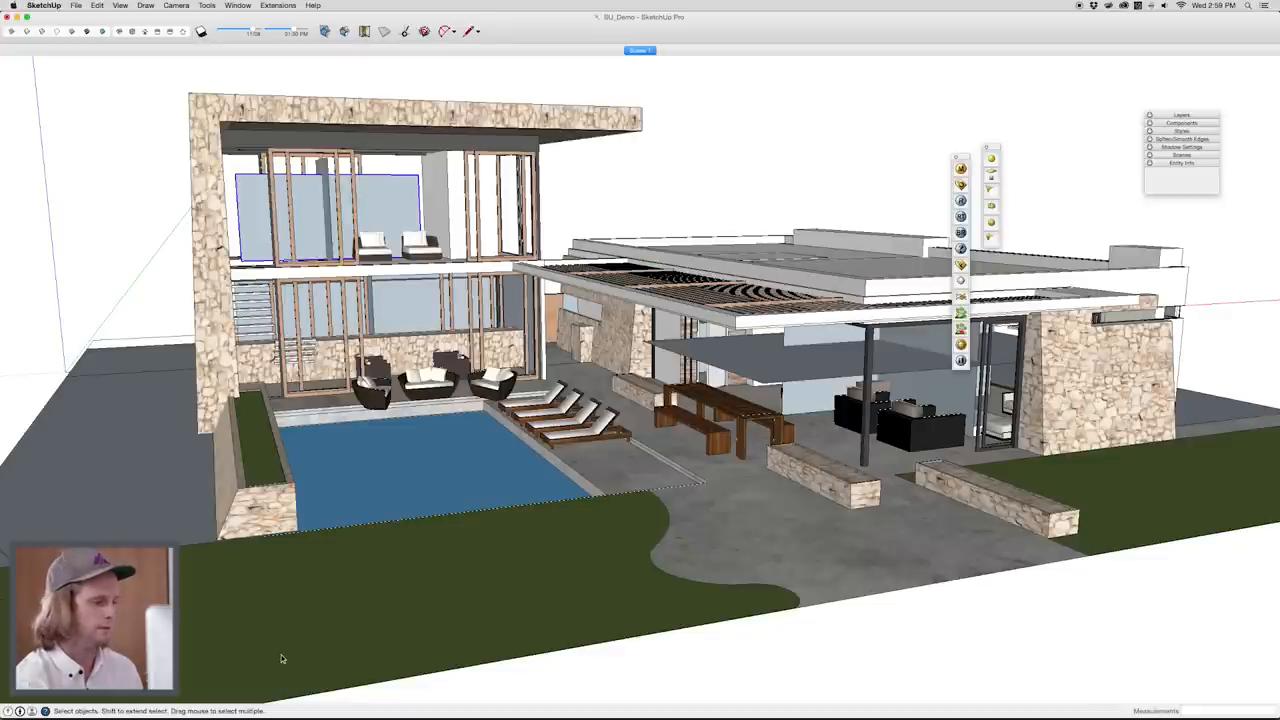
mouse_move(552, 557)
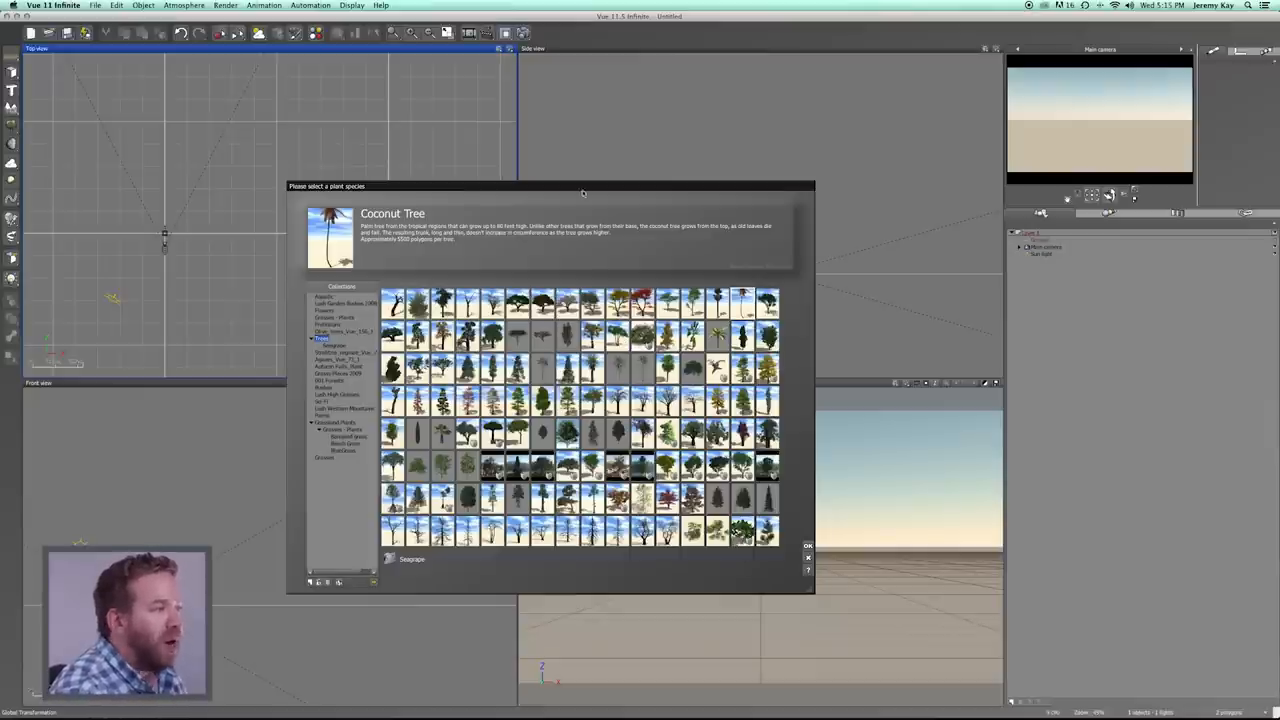
mouse_move(860, 464)
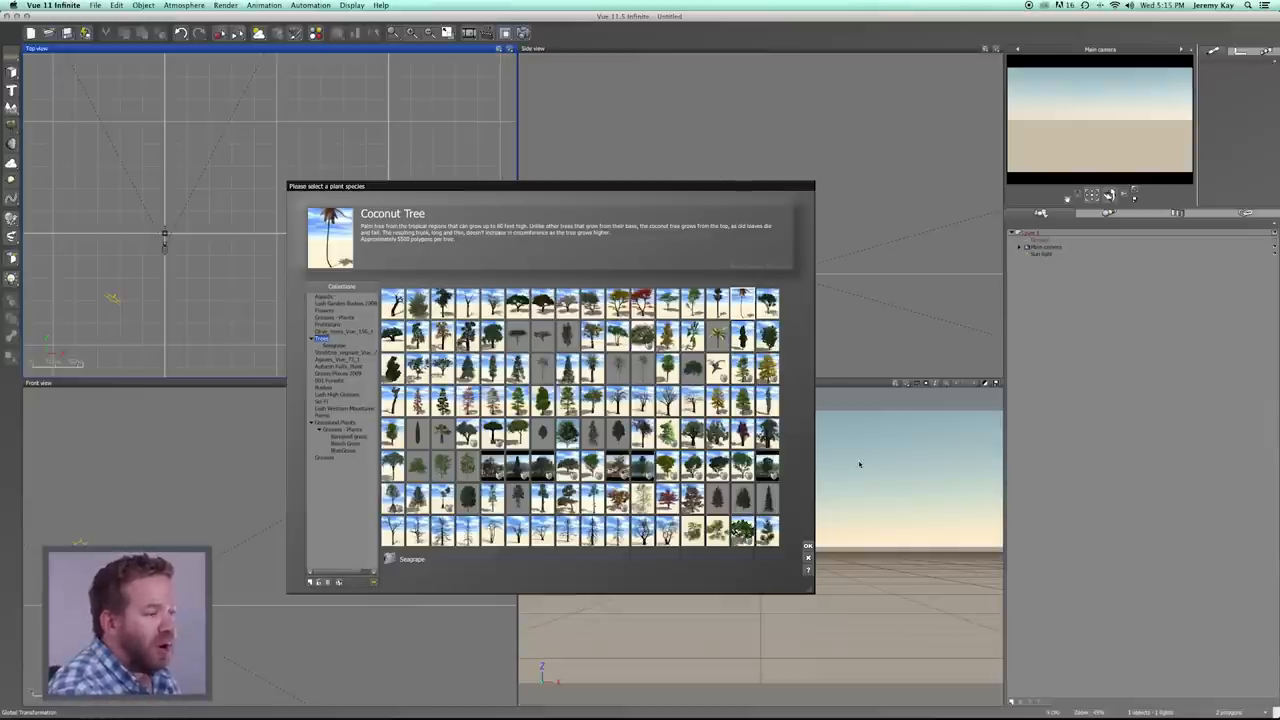
Step: Pick the Coconut Tree from the Trees collection and confirm to place it
click(806, 545)
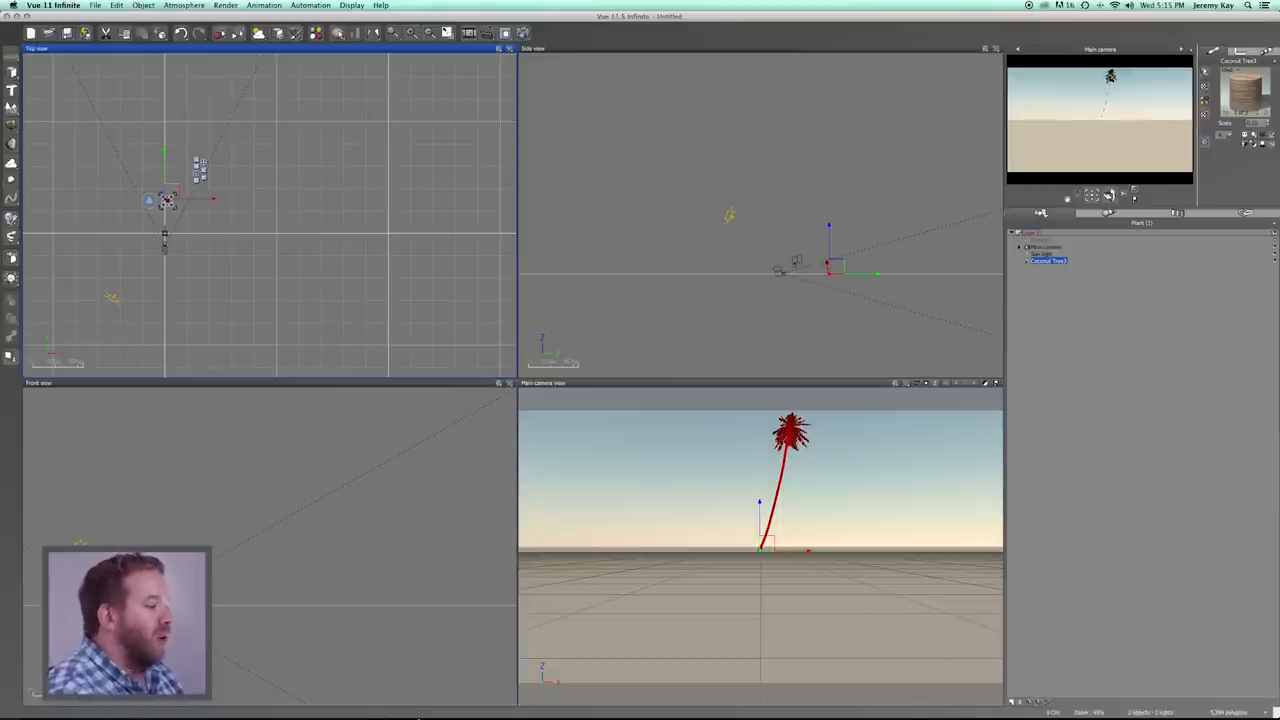
click(456, 696)
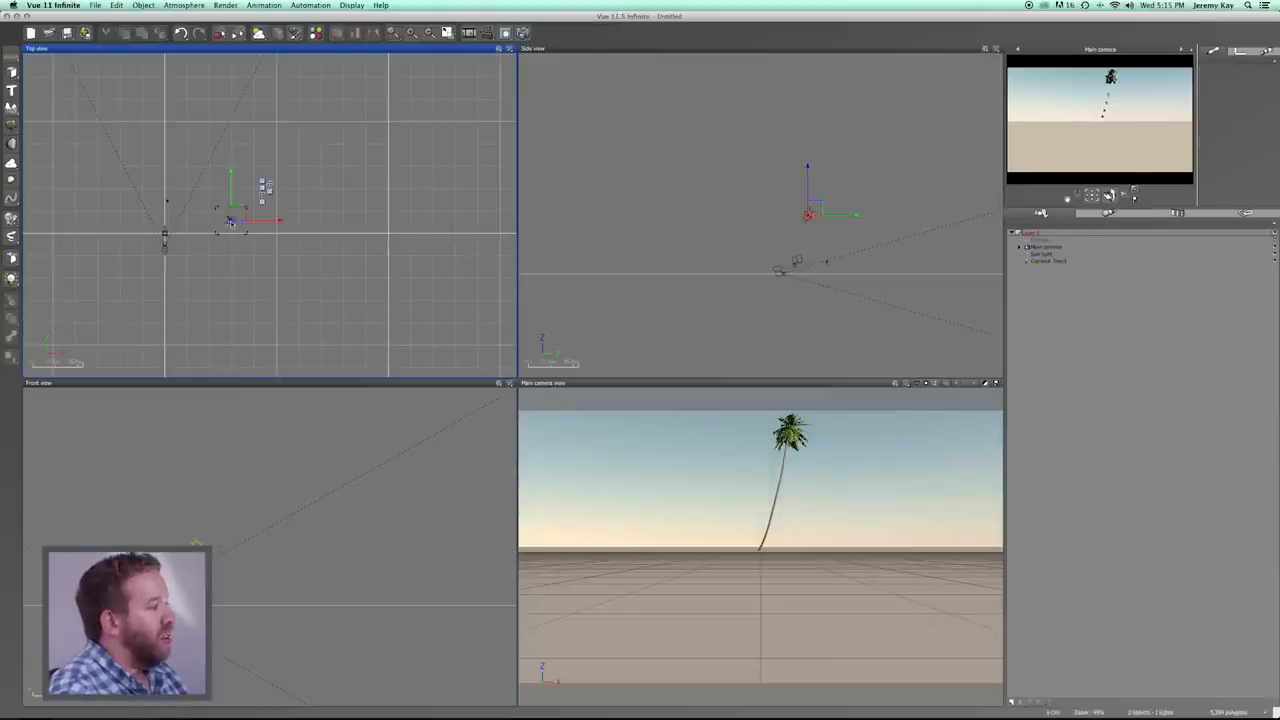
Step: Maximize the Main camera view viewport to fill the workspace
click(1041, 254)
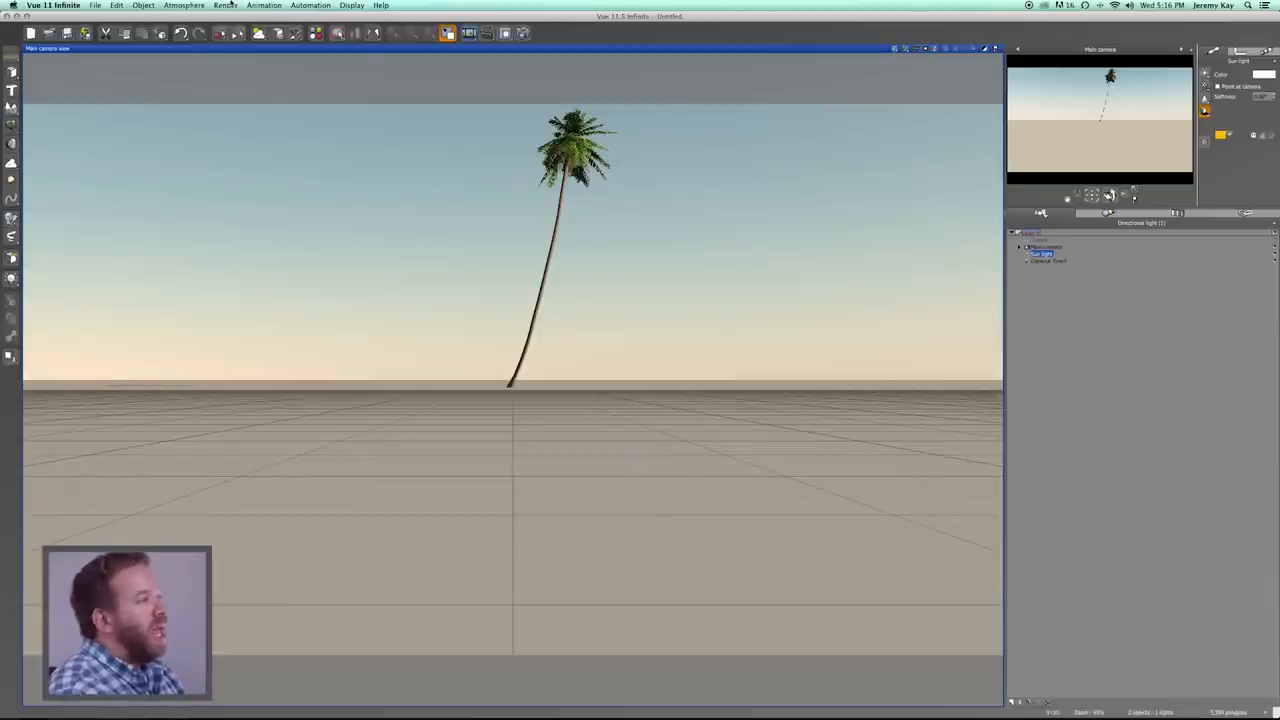
Step: Open Render Options from the Render menu and start rendering the palm scene
click(224, 5)
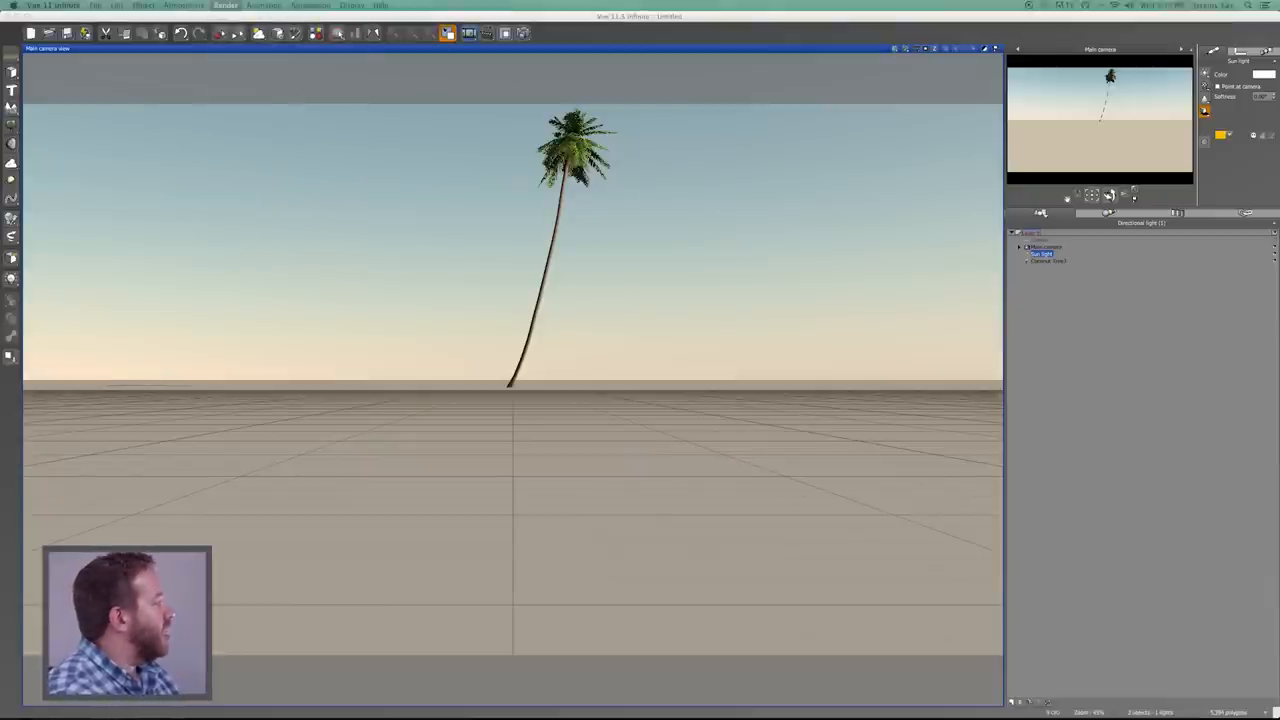
click(224, 11)
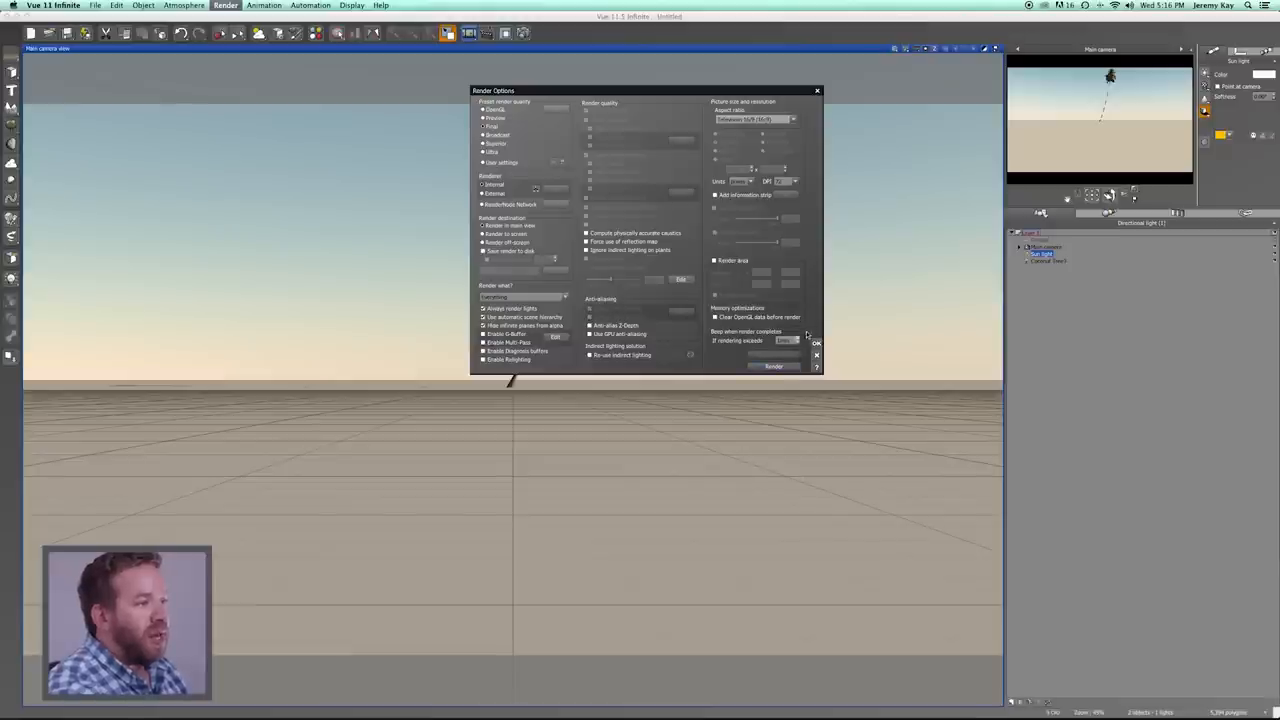
click(774, 366)
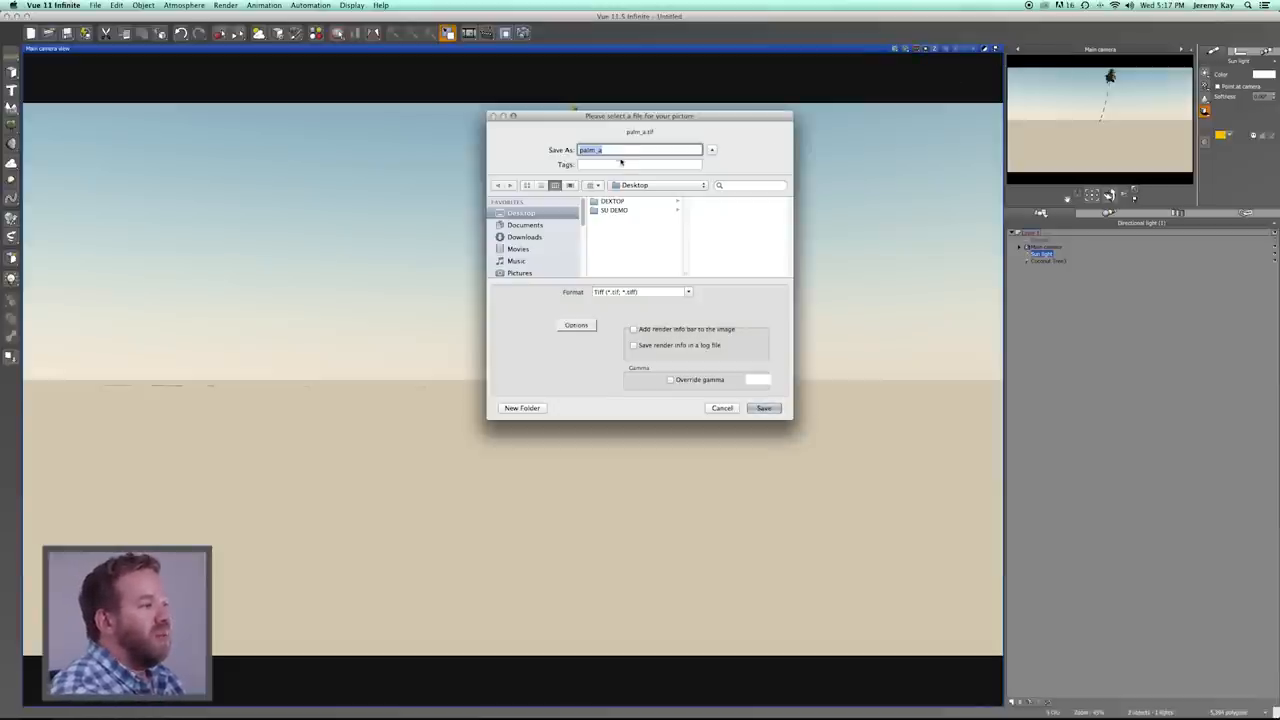
Step: Save the render as PALM.tif and its alpha mask as PALM_A.tif in SU DEMO
click(616, 210)
text(PALM)
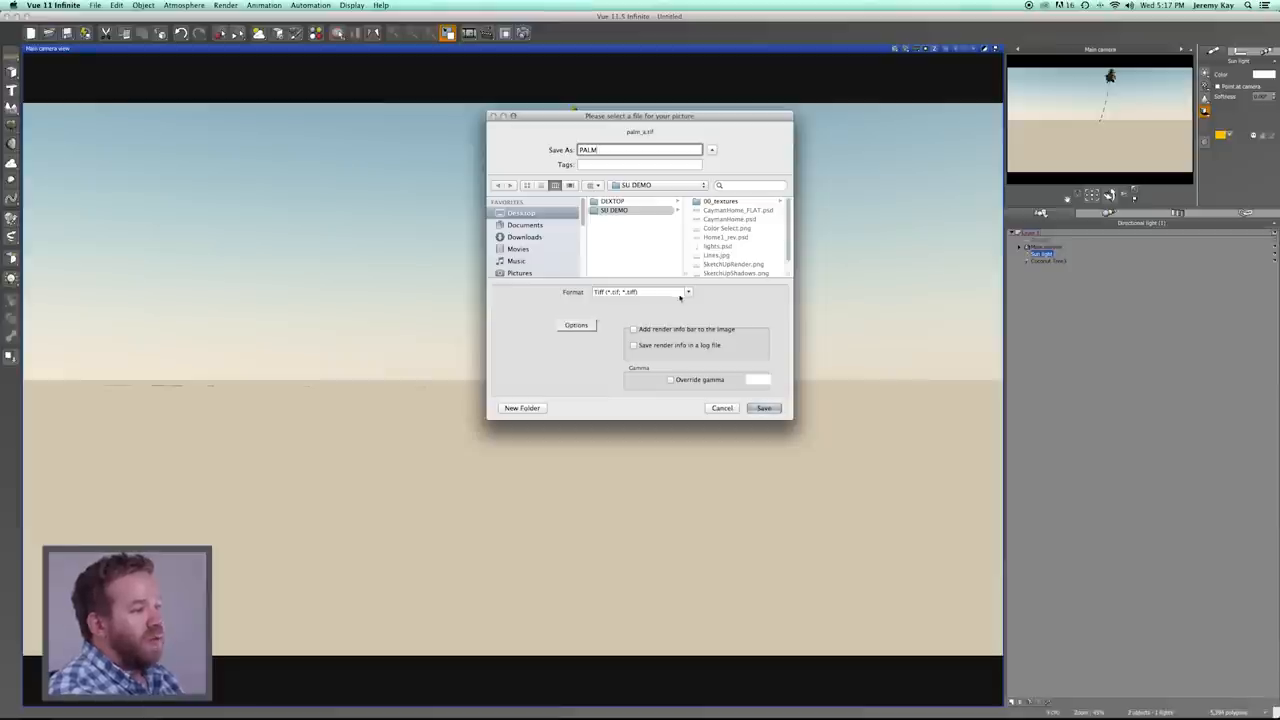
click(763, 408)
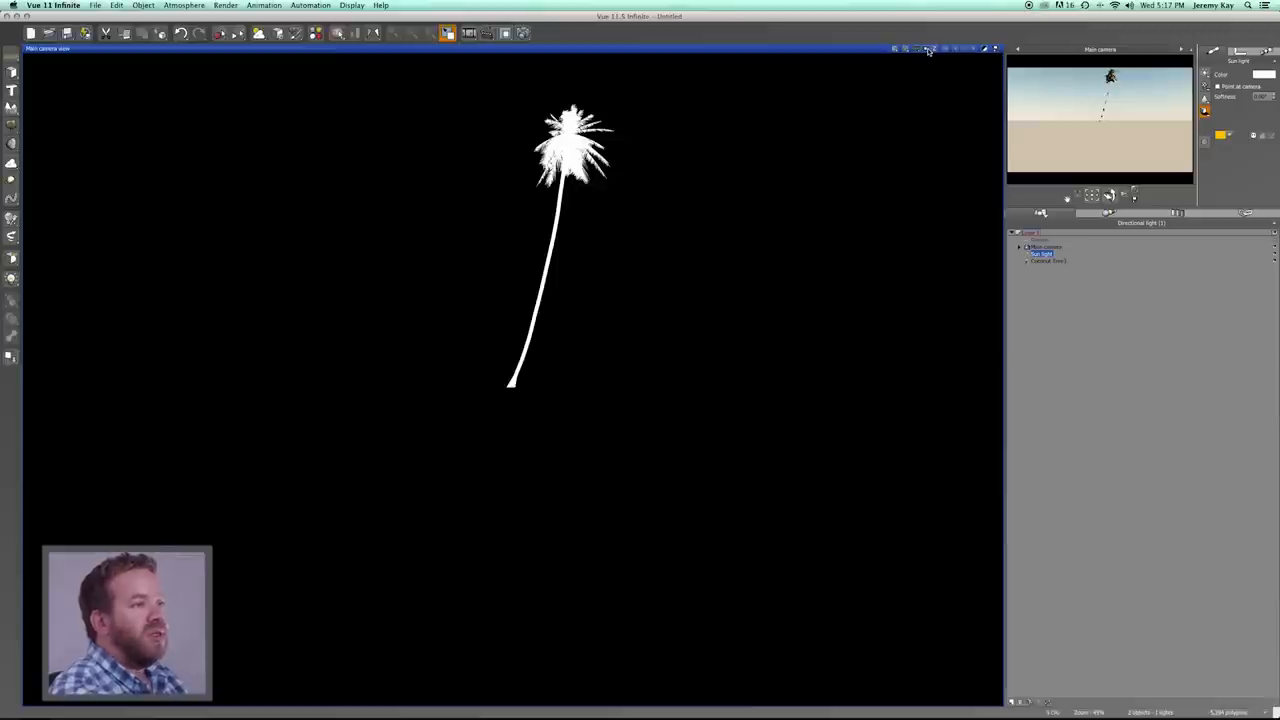
mouse_move(927, 49)
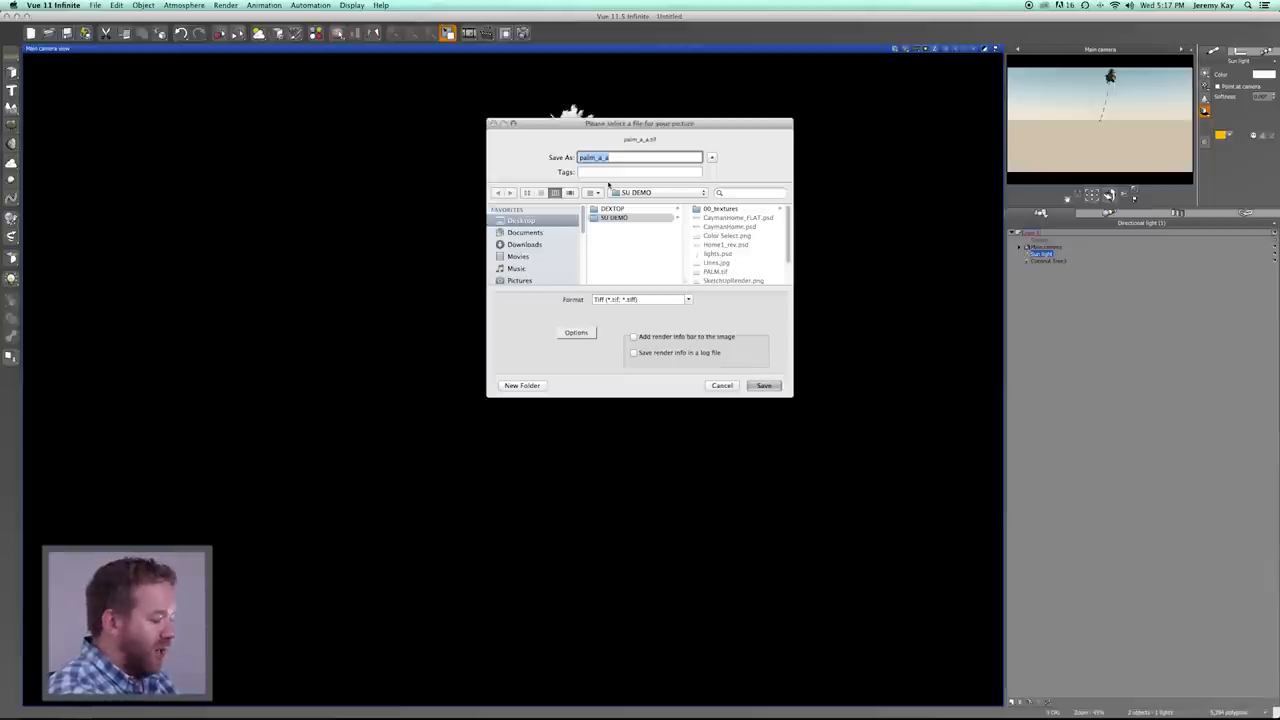
click(763, 385)
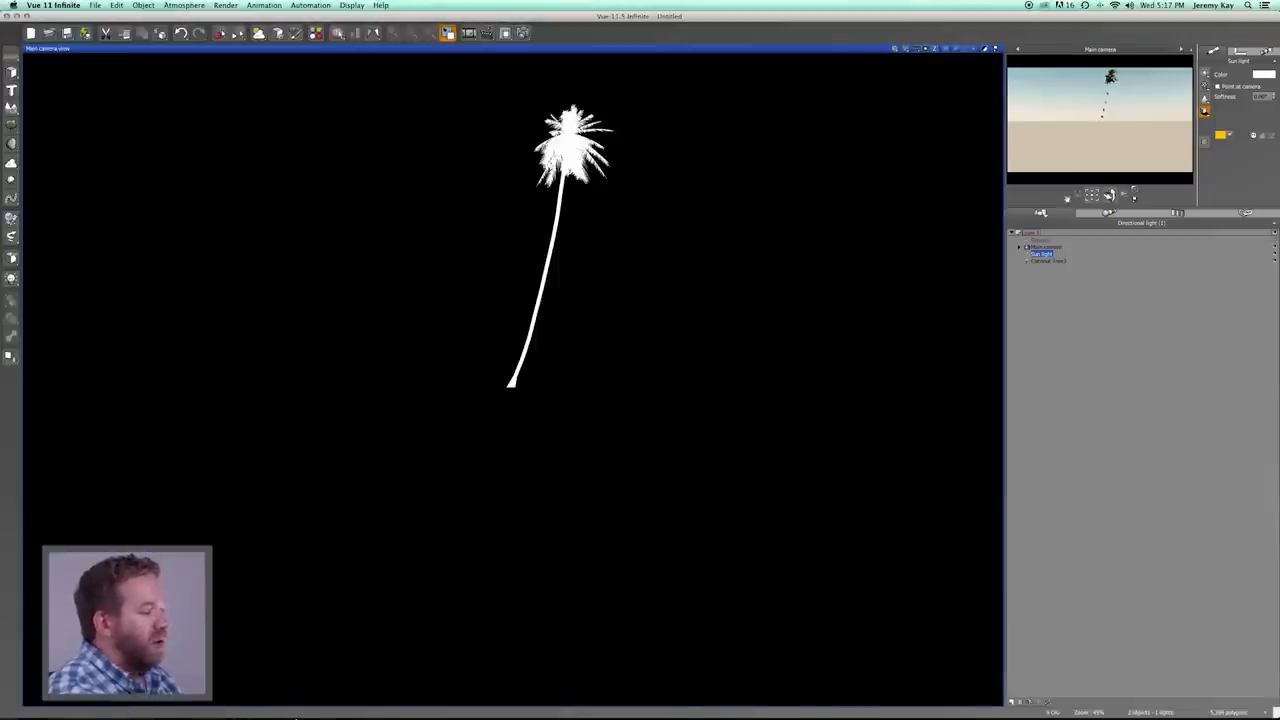
Step: In Photoshop, select both palm render files in the File Open dialog
click(460, 686)
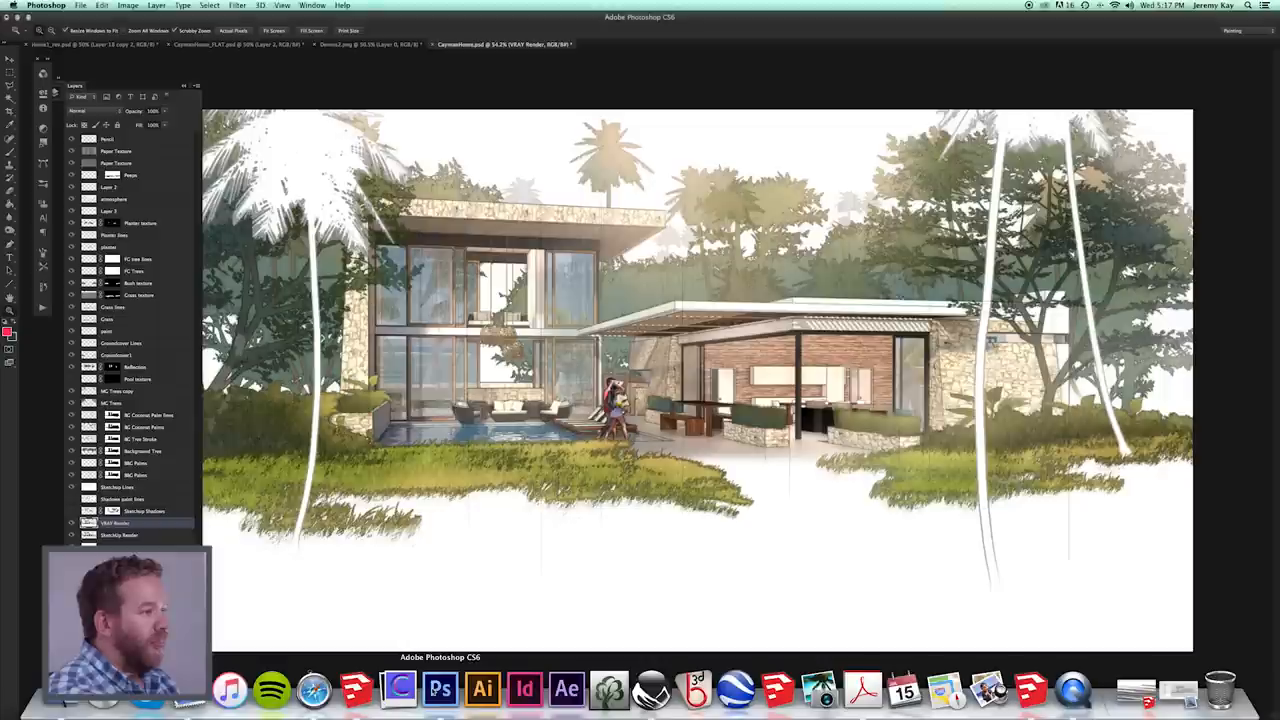
click(80, 8)
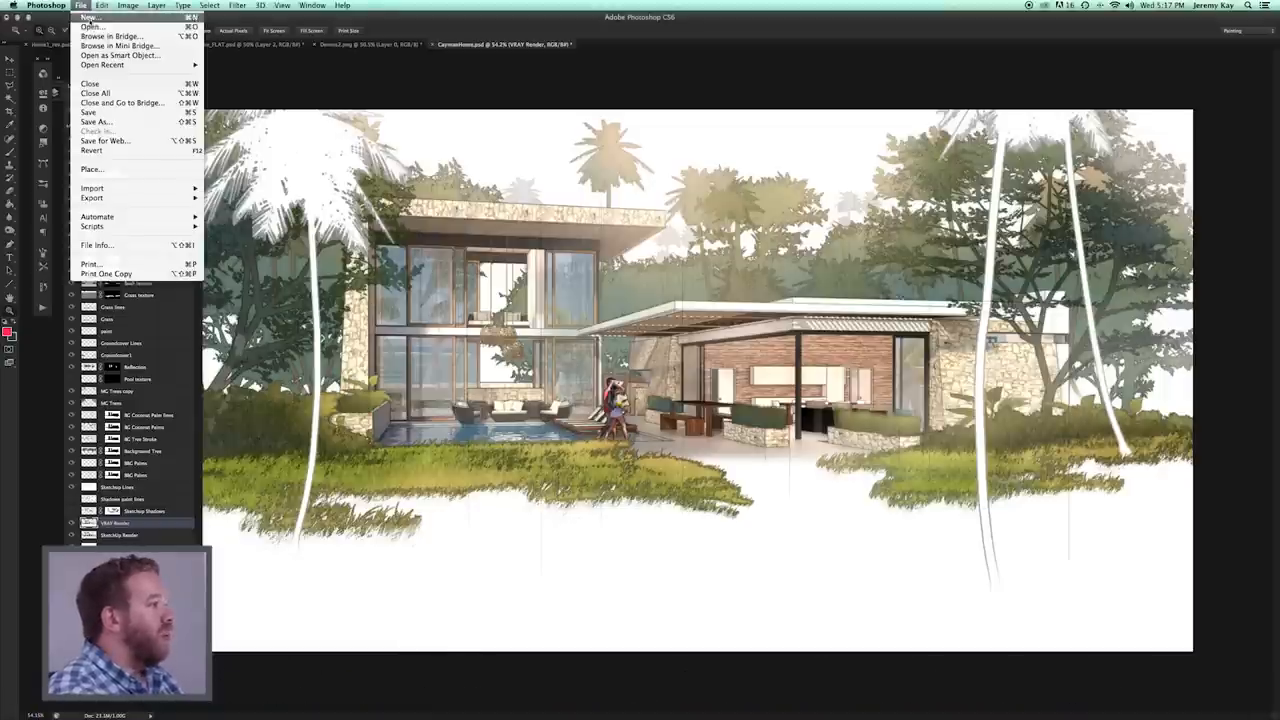
click(91, 27)
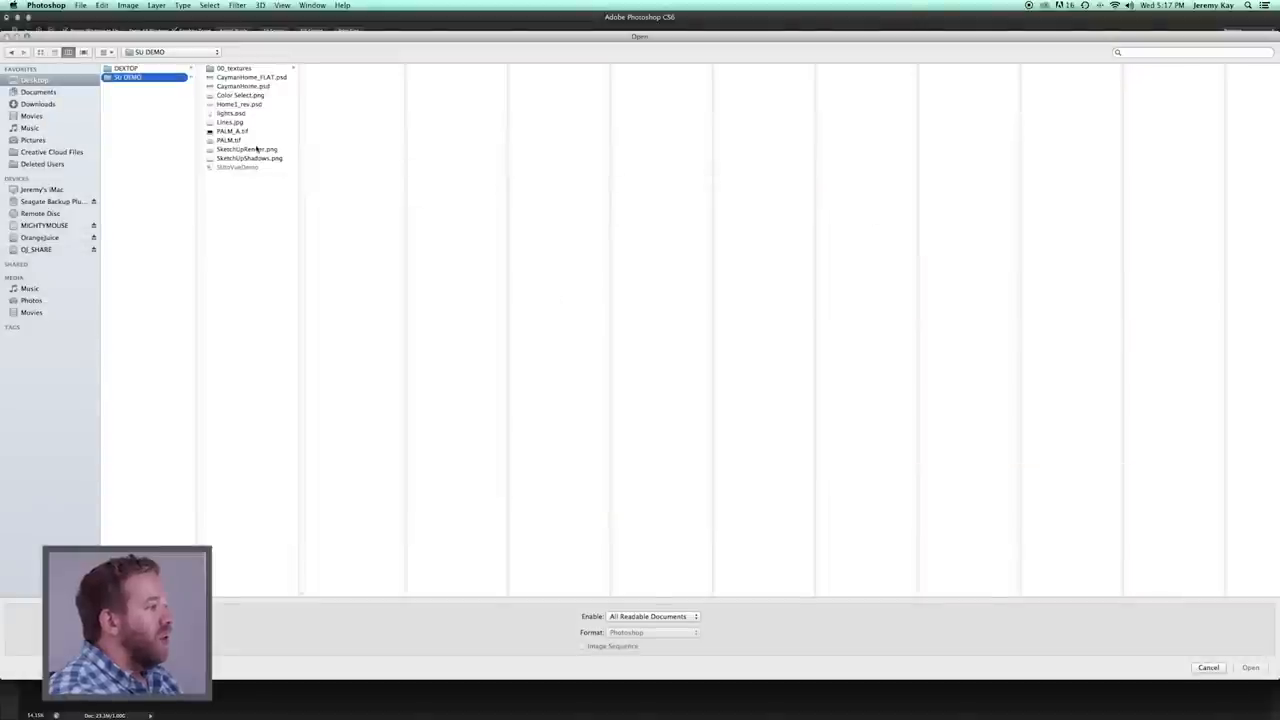
click(230, 131)
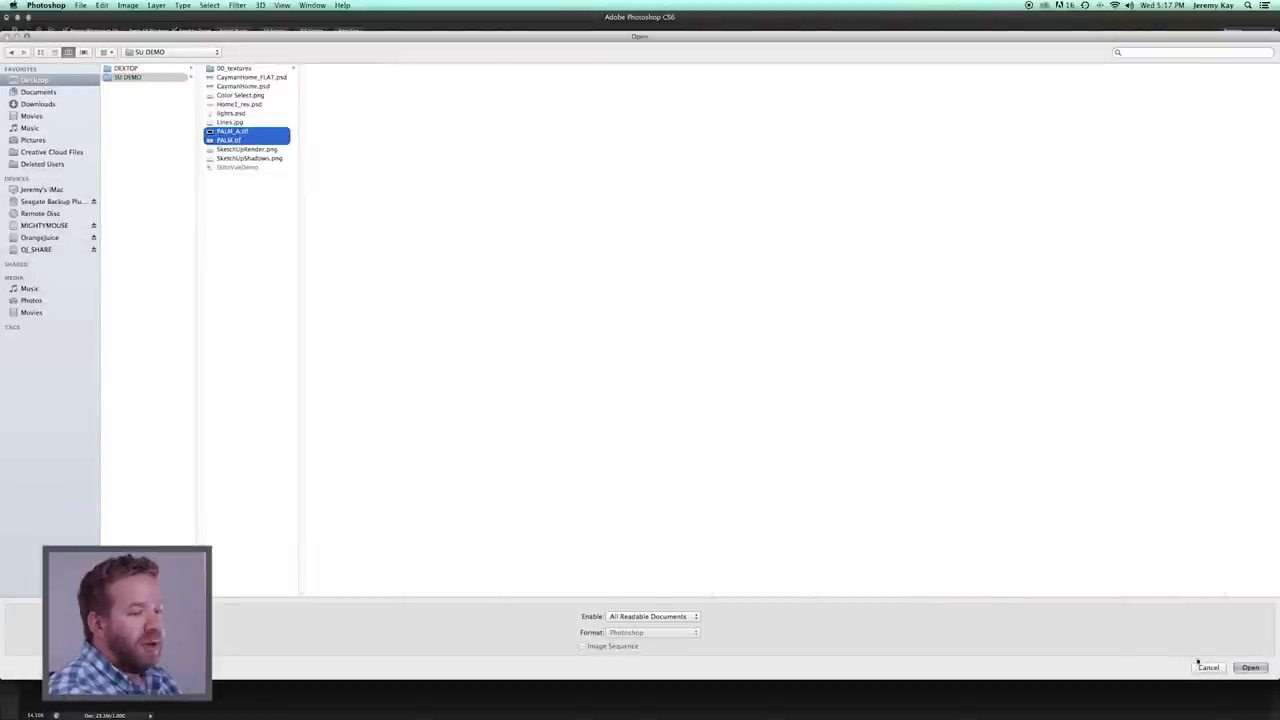
Step: Open PALM_A.tif and PALM.tif, view Alpha 1 in Channels, then show PALM_A.tif
click(1253, 668)
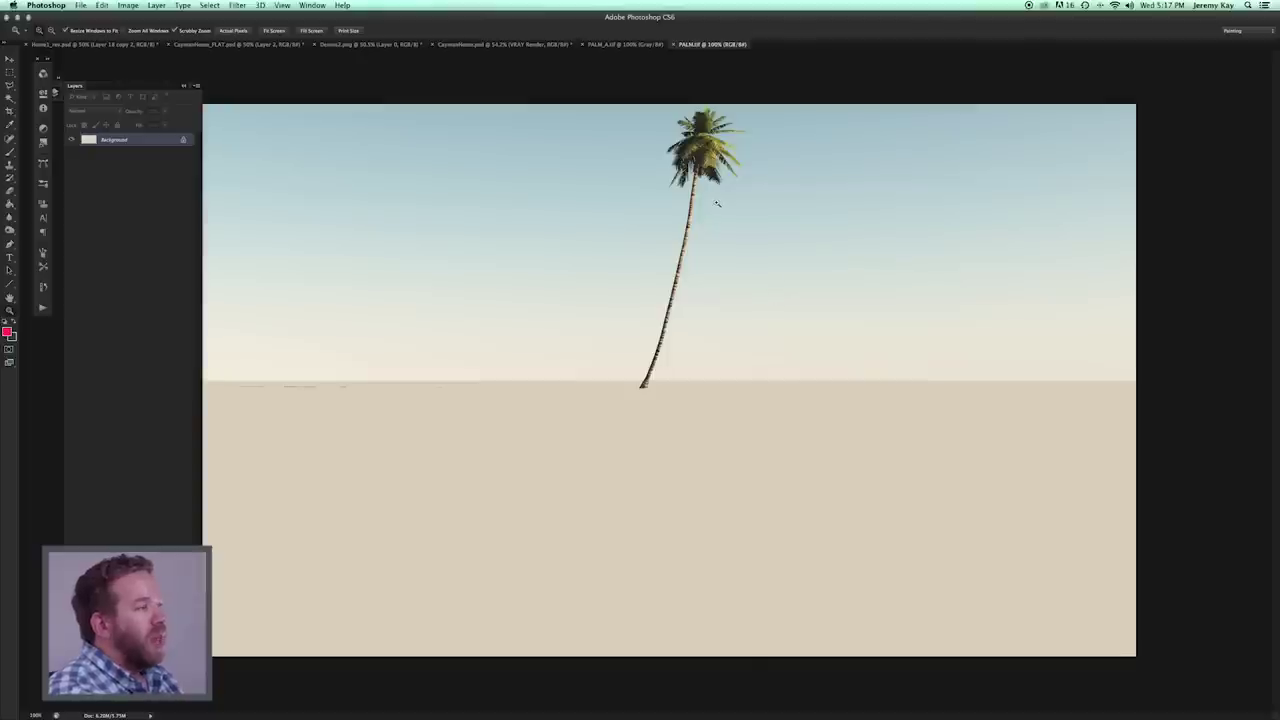
click(630, 46)
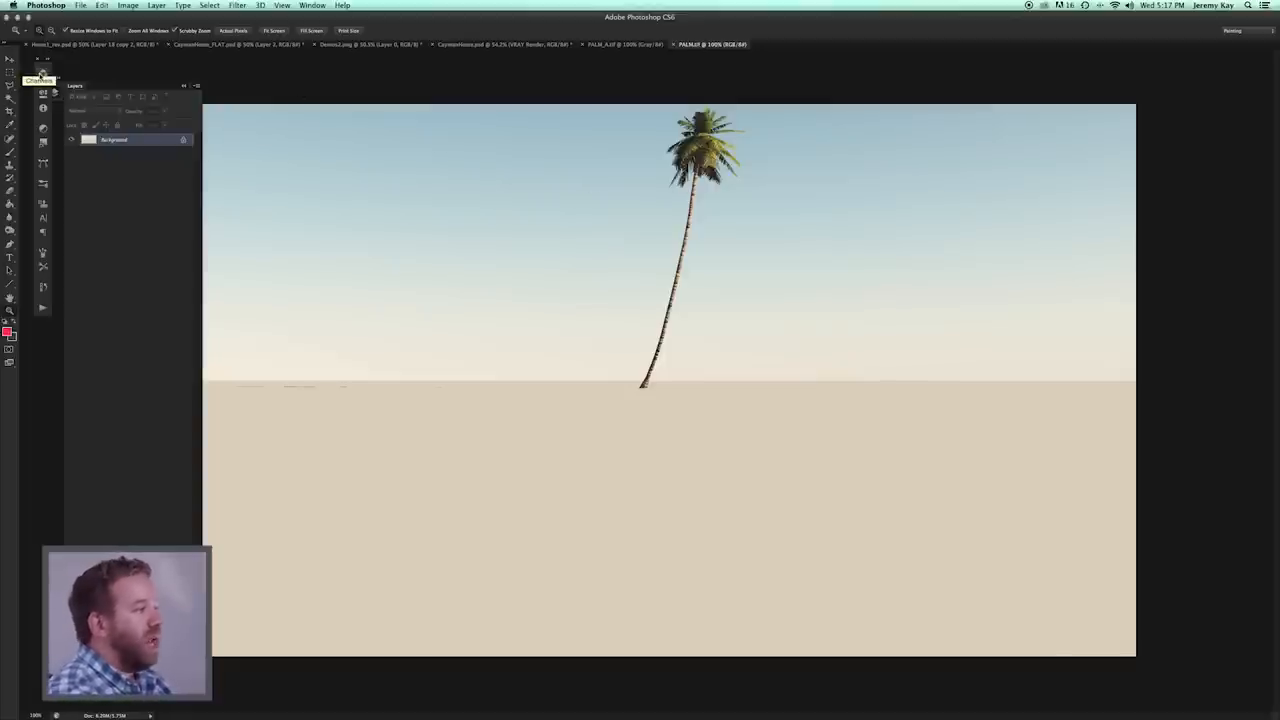
click(44, 67)
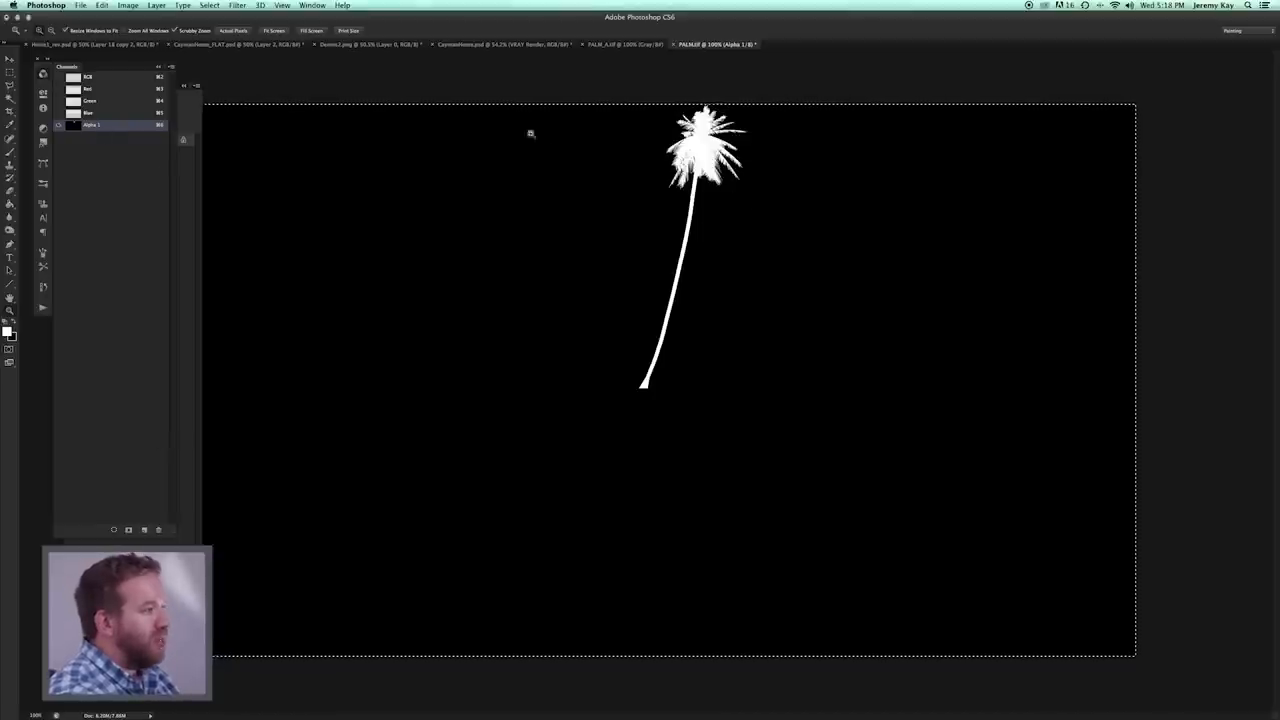
click(92, 87)
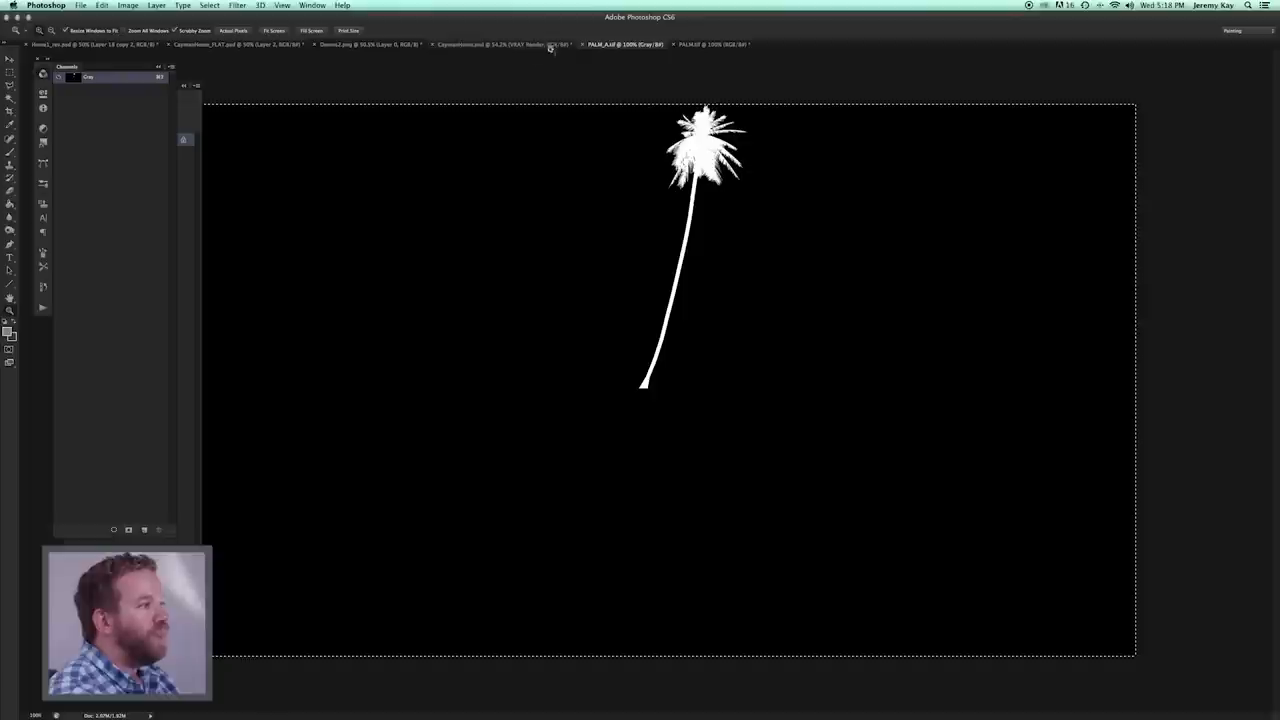
click(500, 44)
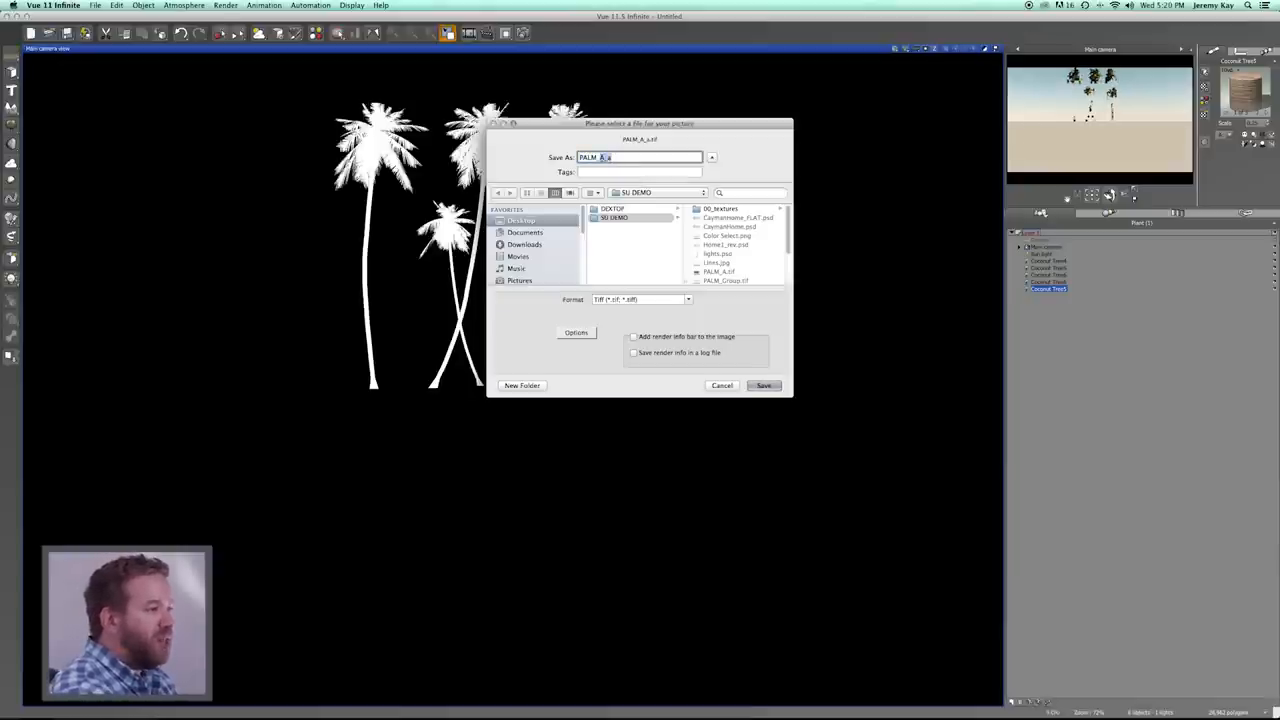
Step: Save the palm group alpha render as a TIFF named PALM_GroupA
text(PALM_Group)
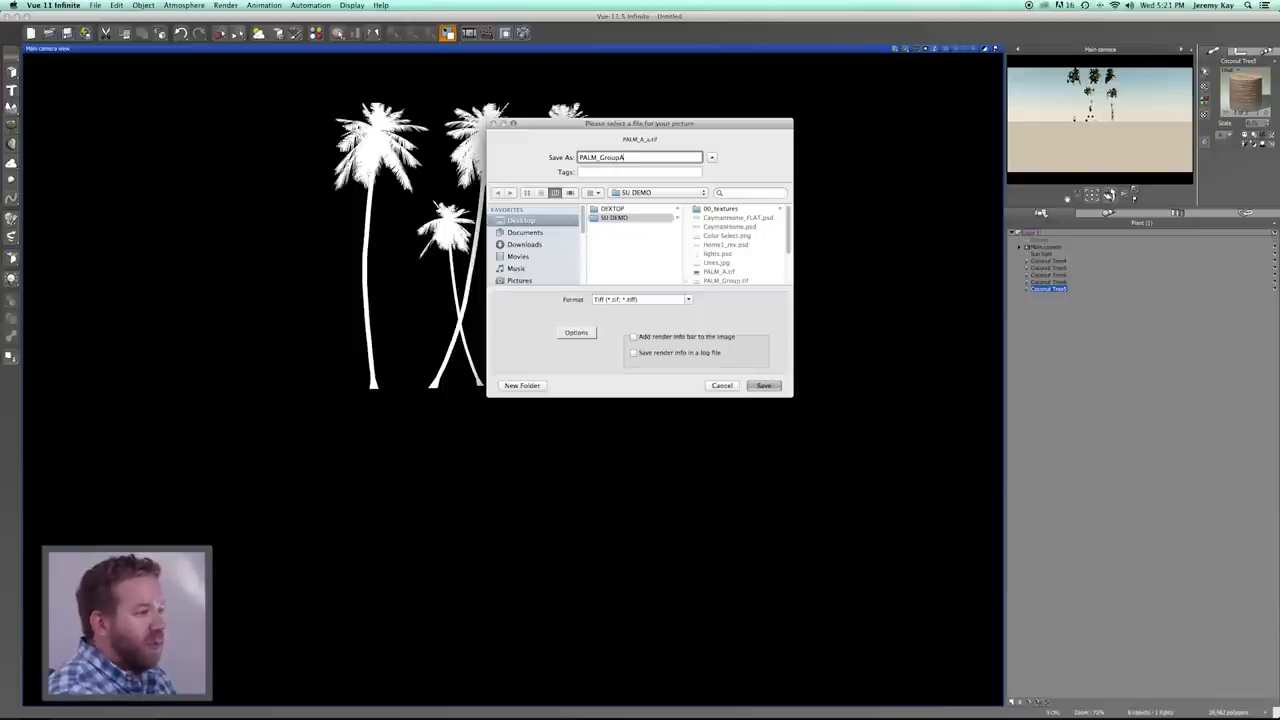
click(764, 385)
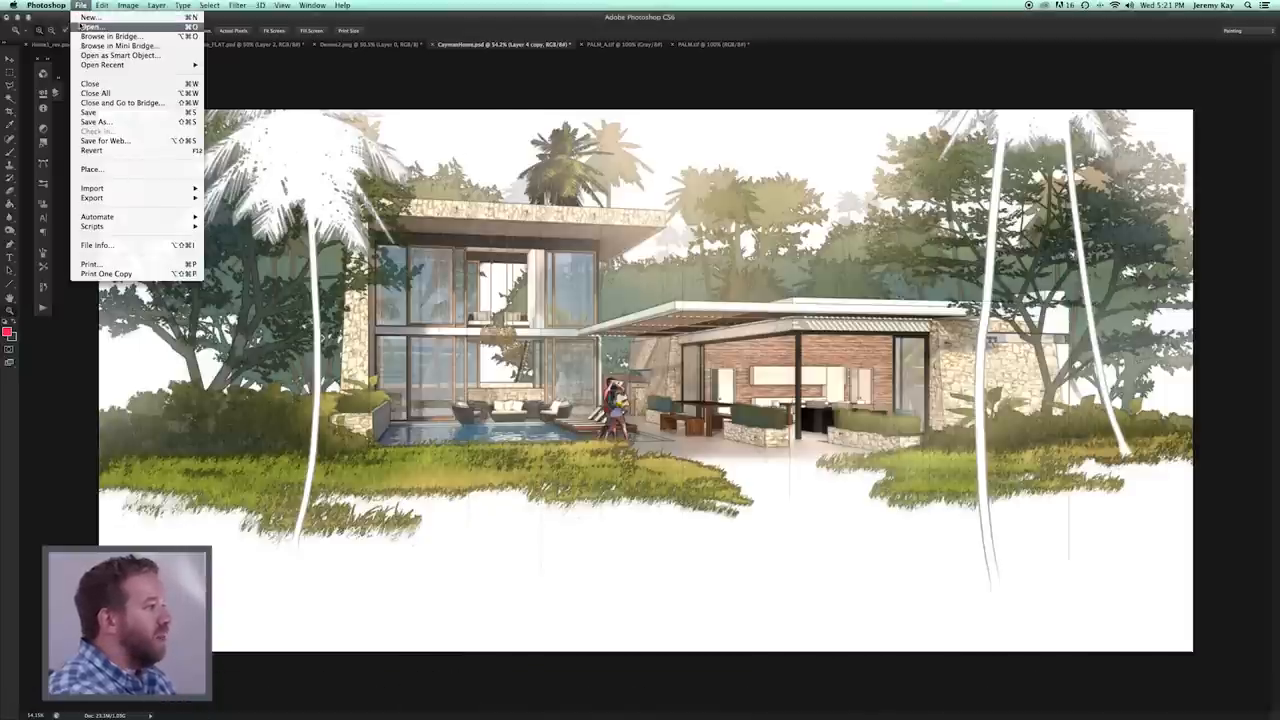
Step: Open PALM_Group.tif and PALM_GroupA.tif in Photoshop via File > Open
click(78, 26)
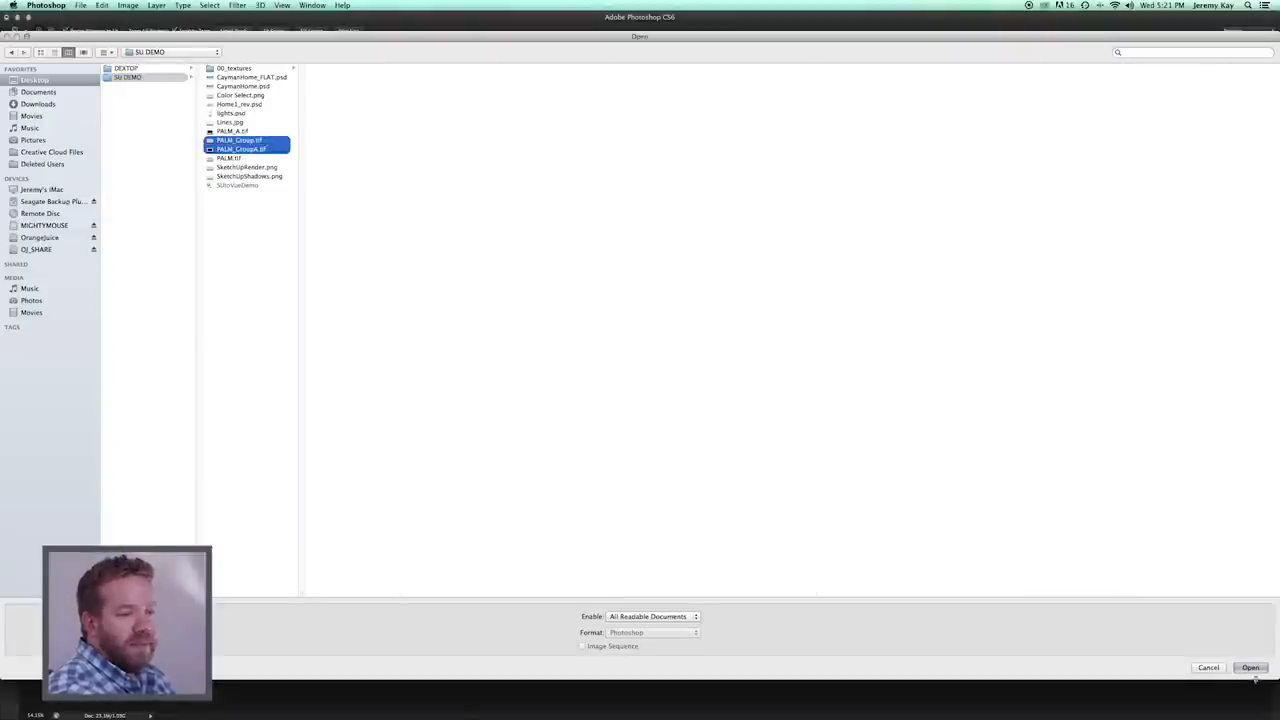
click(1254, 667)
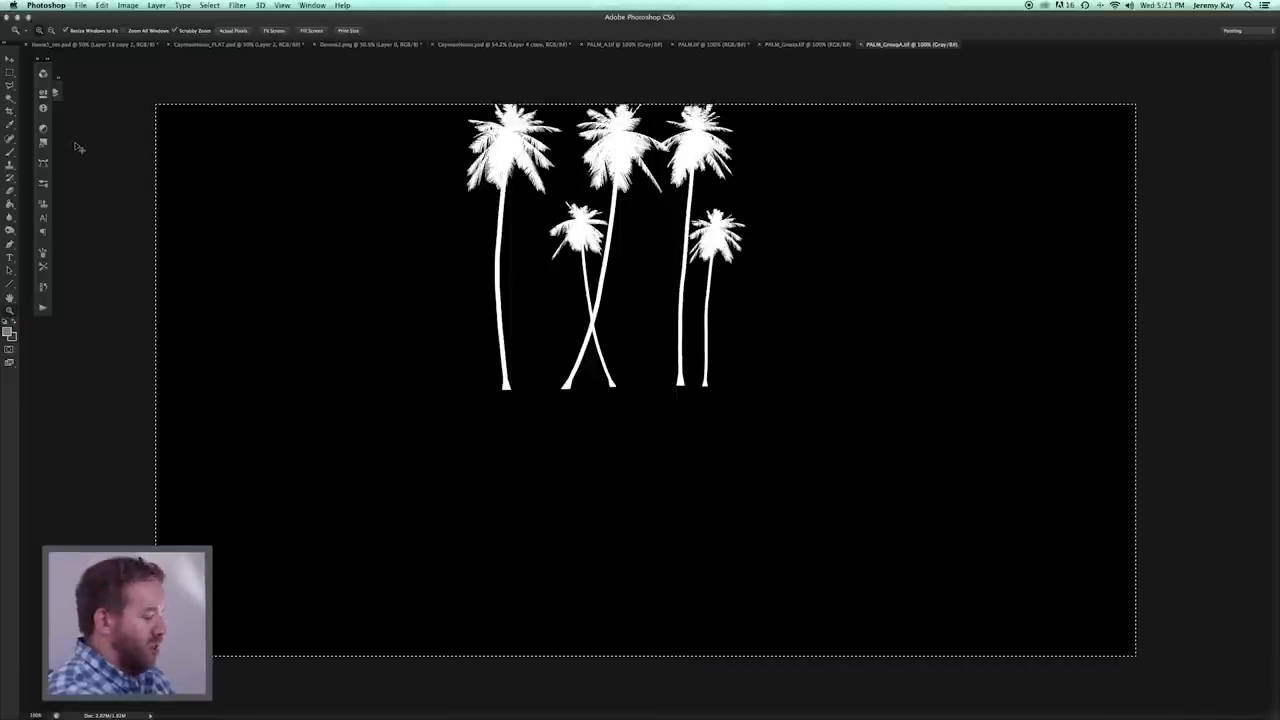
click(800, 46)
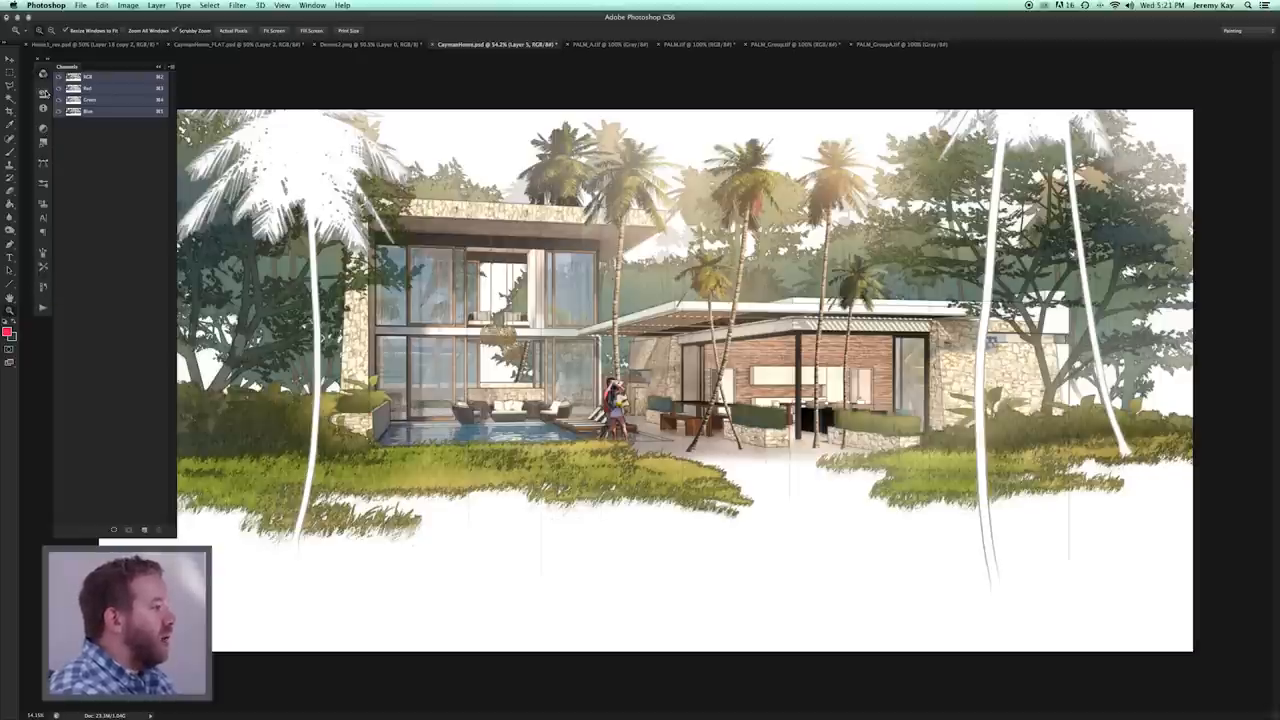
Step: Show the Layers panel in CaymanHome.psd to view the new palm group layer
click(76, 85)
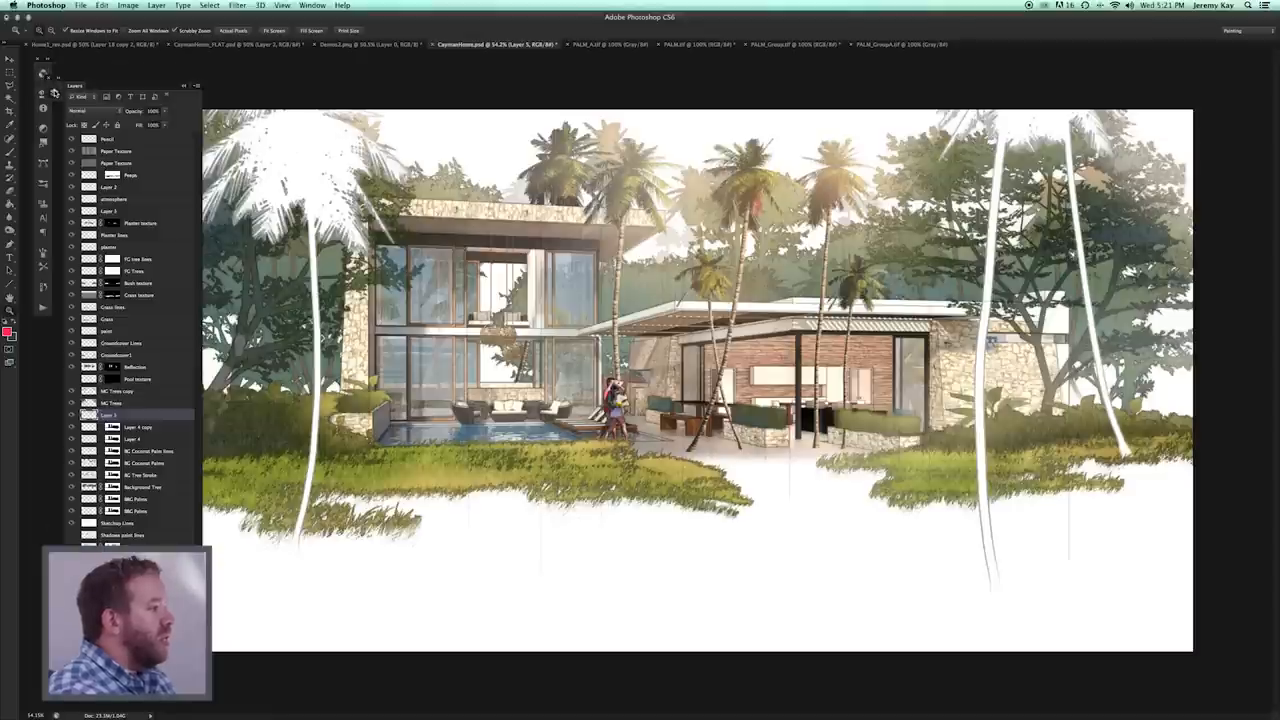